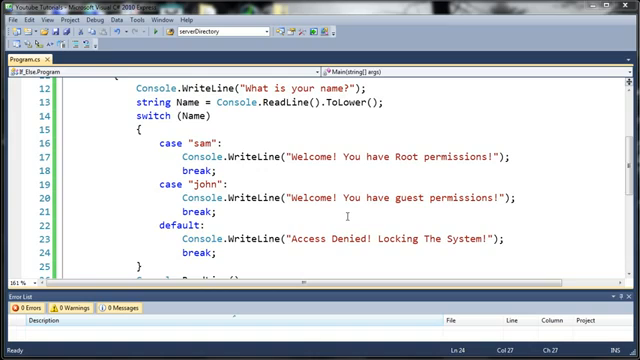
Scroll through Program.cs to the switch code in Main that is to be removed.
scroll("down", 3)
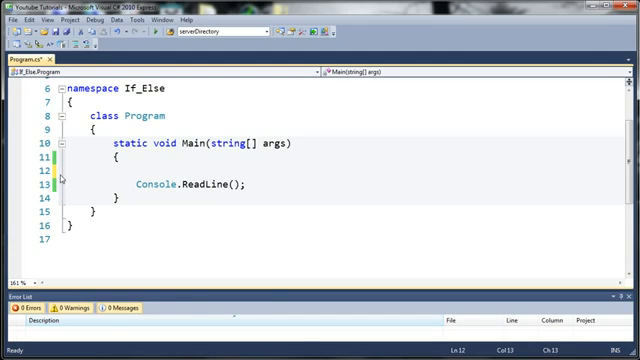
Begin the loop header with for (int s = 0; above Console.ReadLine().
type("f")
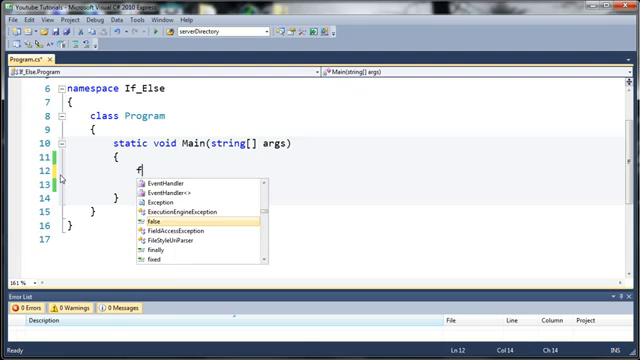
type("or")
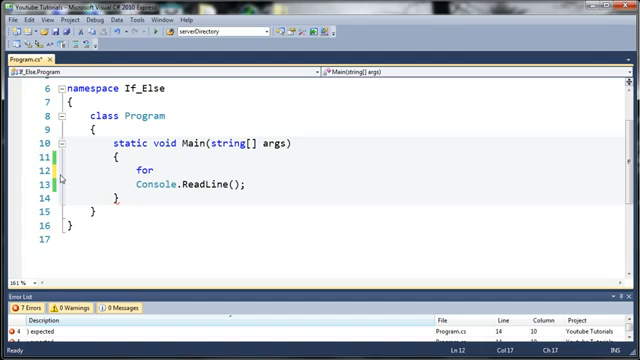
type("()")
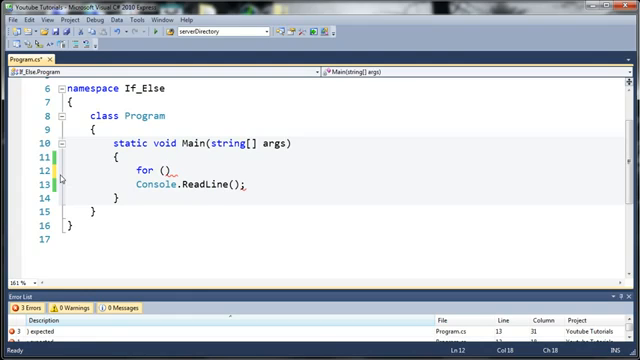
type("int")
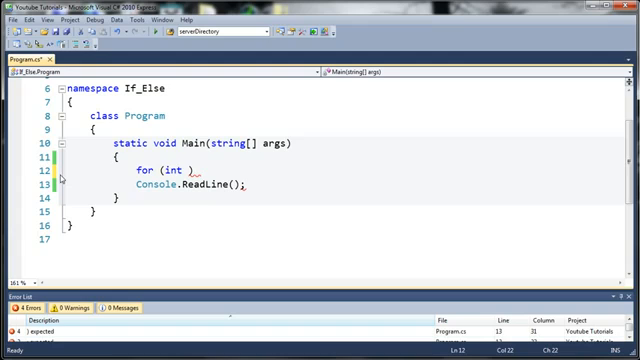
type("s =")
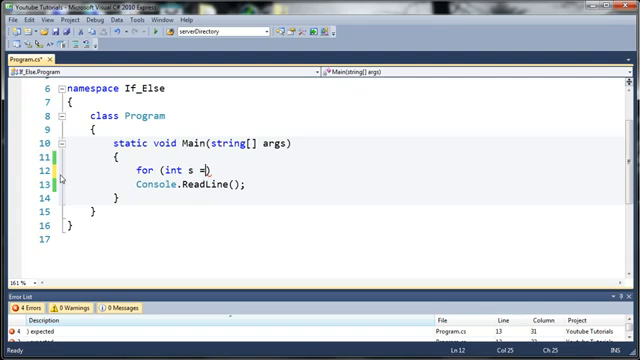
type("0;")
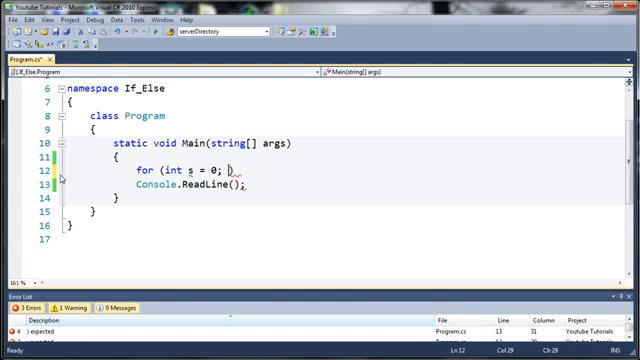
Complete the header with condition s <= 20 and increment s++.
type("s")
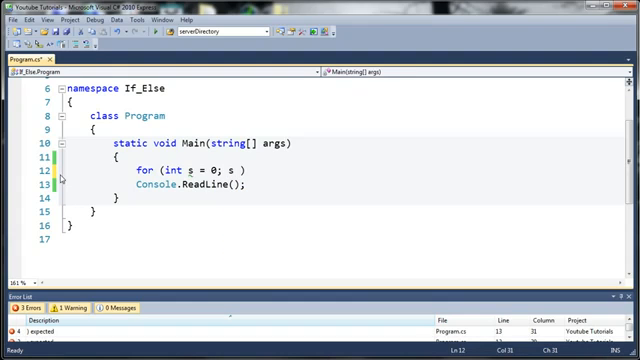
type("<")
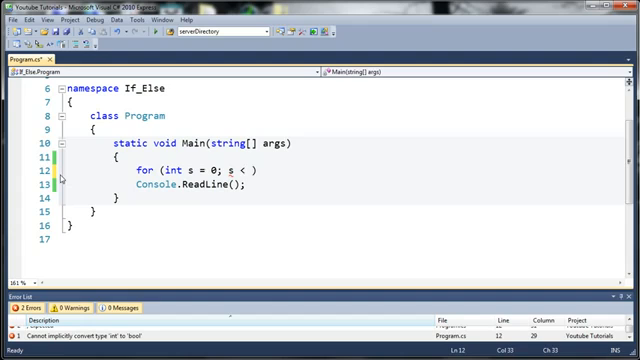
type("=")
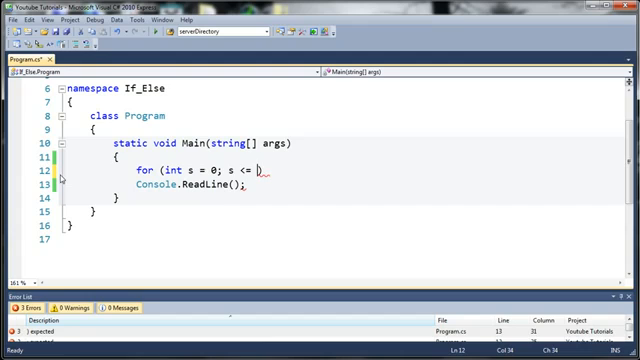
type("20)")
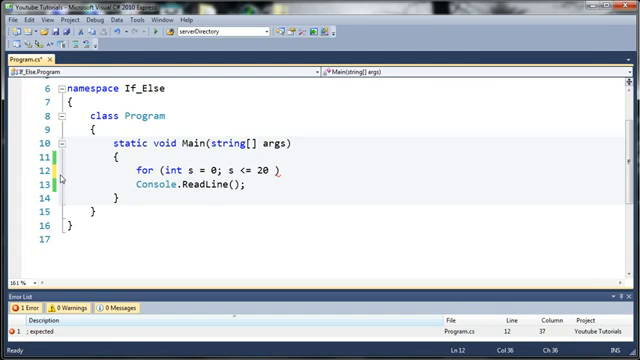
type(";")
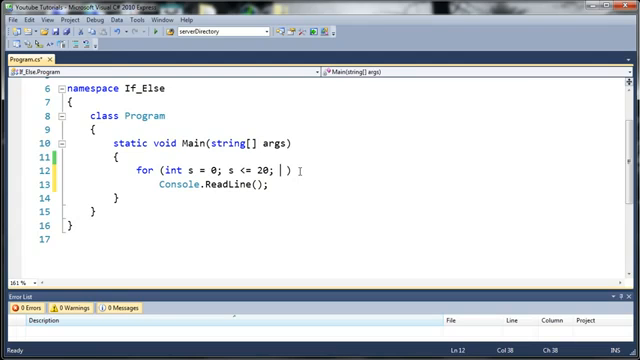
type("s")
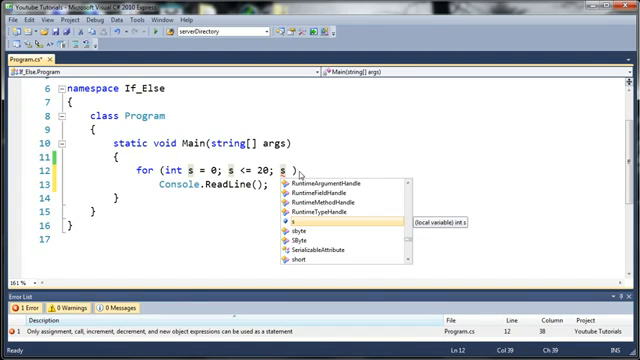
type("++")
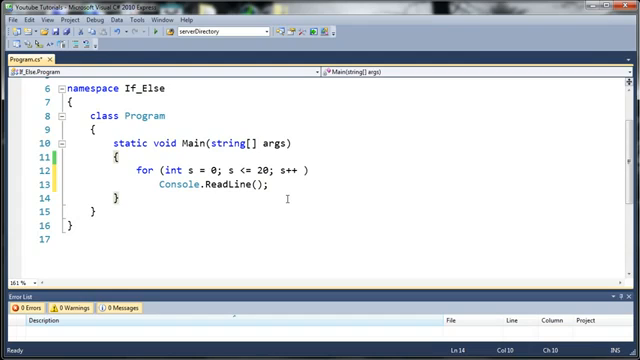
Add a braced loop body calling Console.WriteLine("Hello World!") and run the program with F5.
key("enter")
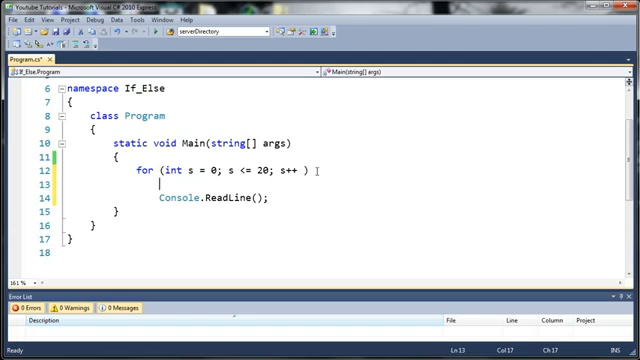
type("{")
type("}")
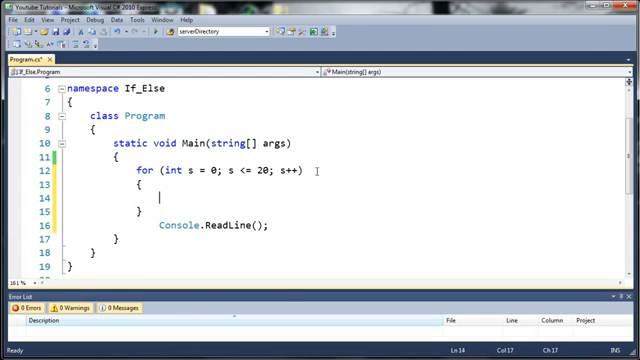
type("Console.WriteLine(")
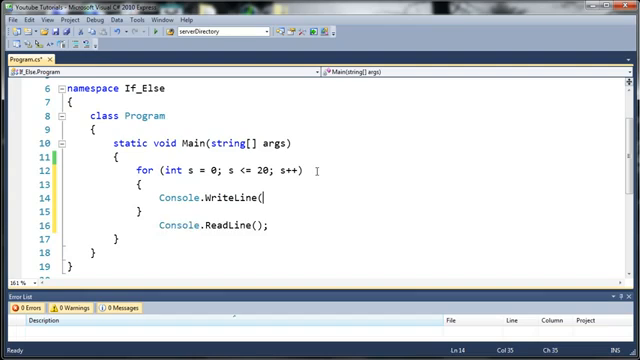
type("\"Hello")
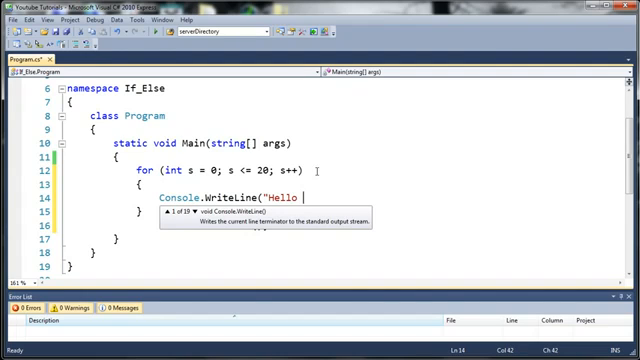
type("World!\");")
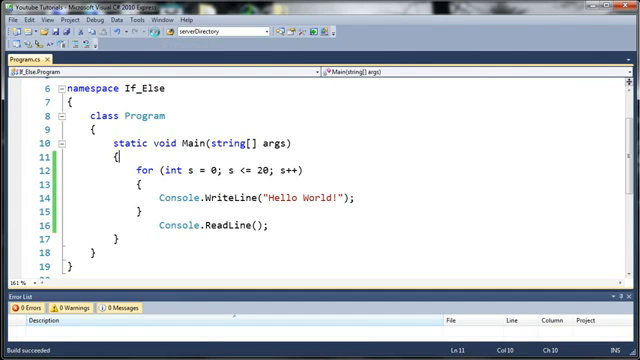
key("F5")
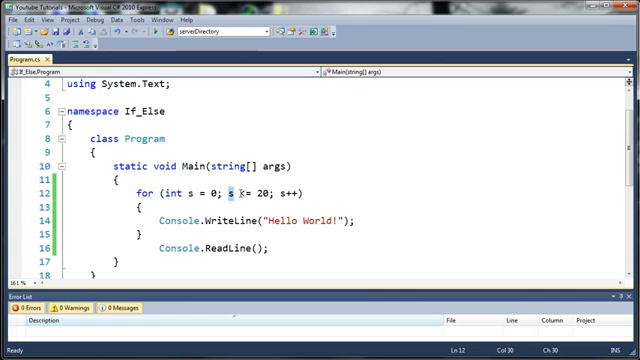
Retype the comparison as <= and select the "Hello World!" string for replacement.
type("<=")
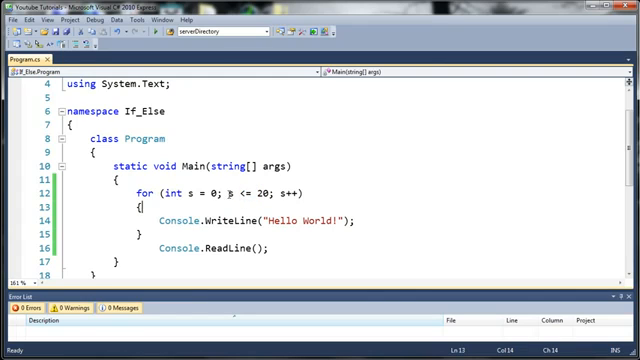
left_click_drag(228, 188, 270, 188)
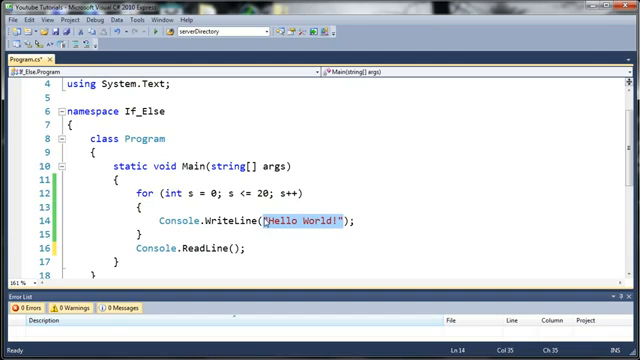
Replace the message so WriteLine outputs "Loop Iteration: " + s.ToString().
key("Delete")
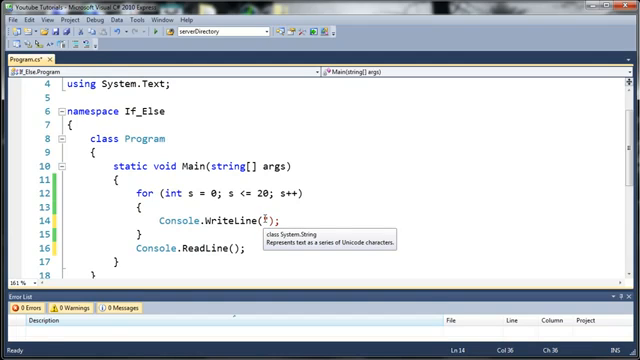
type("Loop Ite")
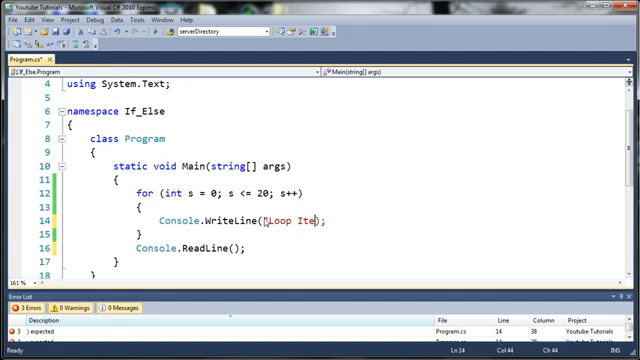
type("ration\"")
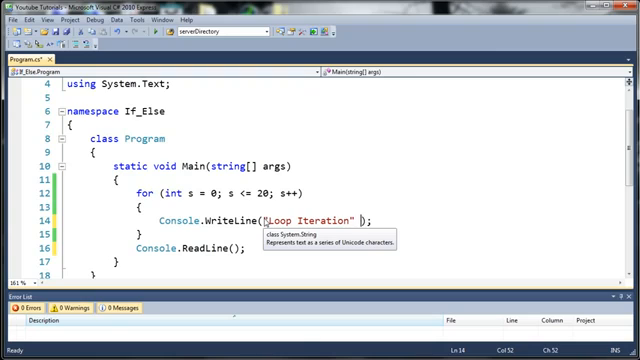
type("+")
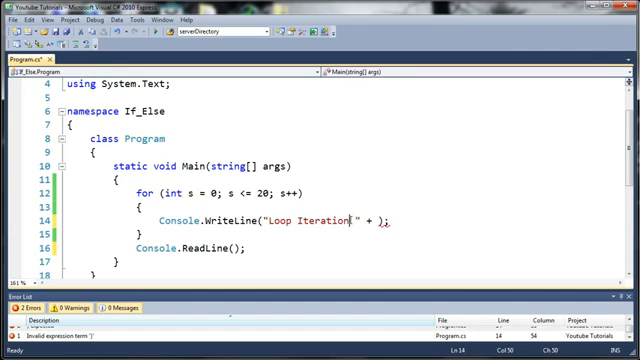
type(":")
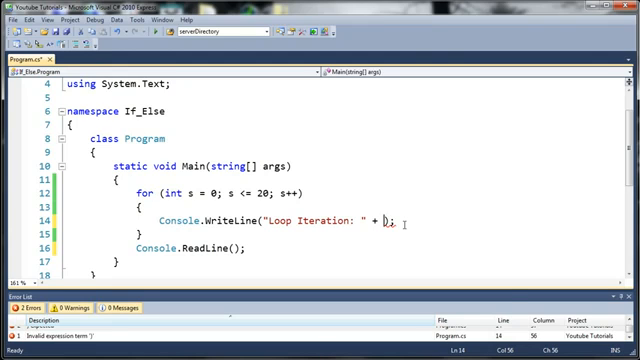
type(".ToString(")
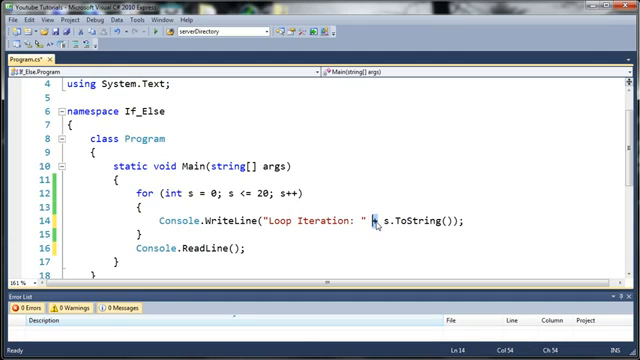
type("+")
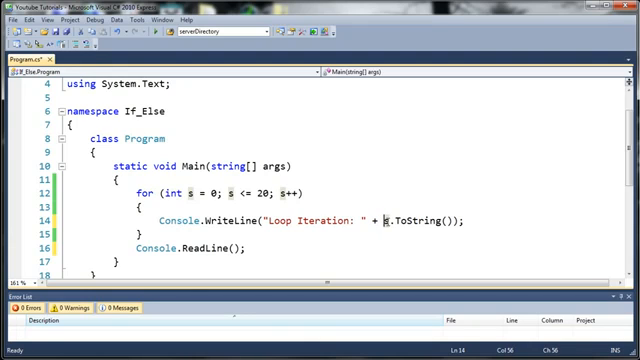